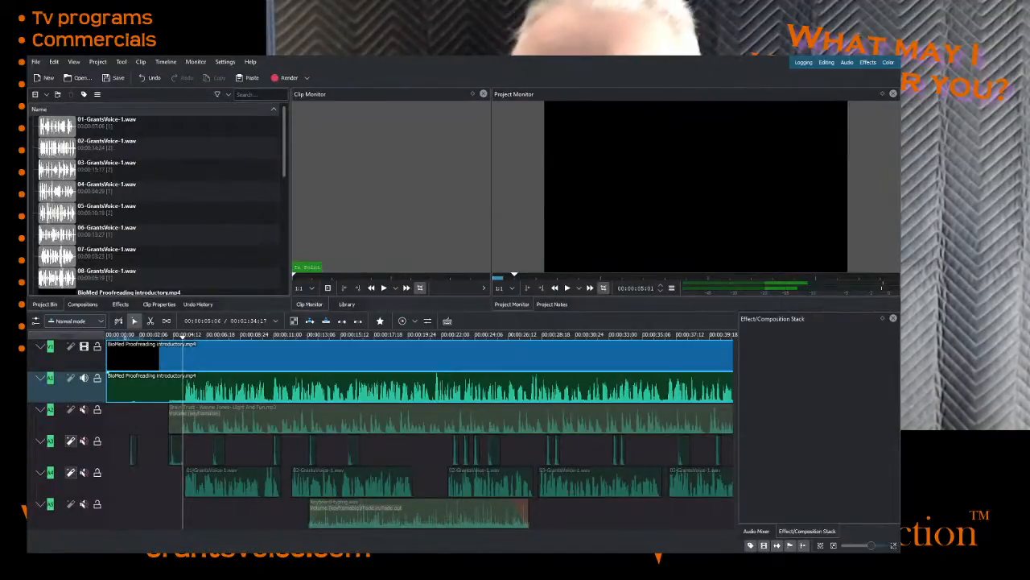
- Preview the BioMed Proofreading project briefly, then stop playback
left_click(572, 288)
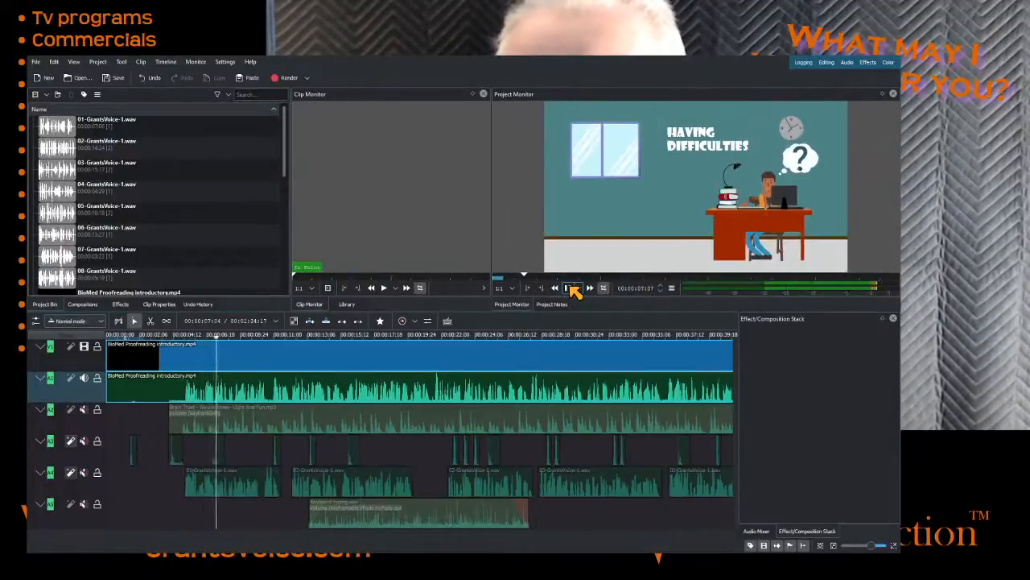
left_click(567, 287)
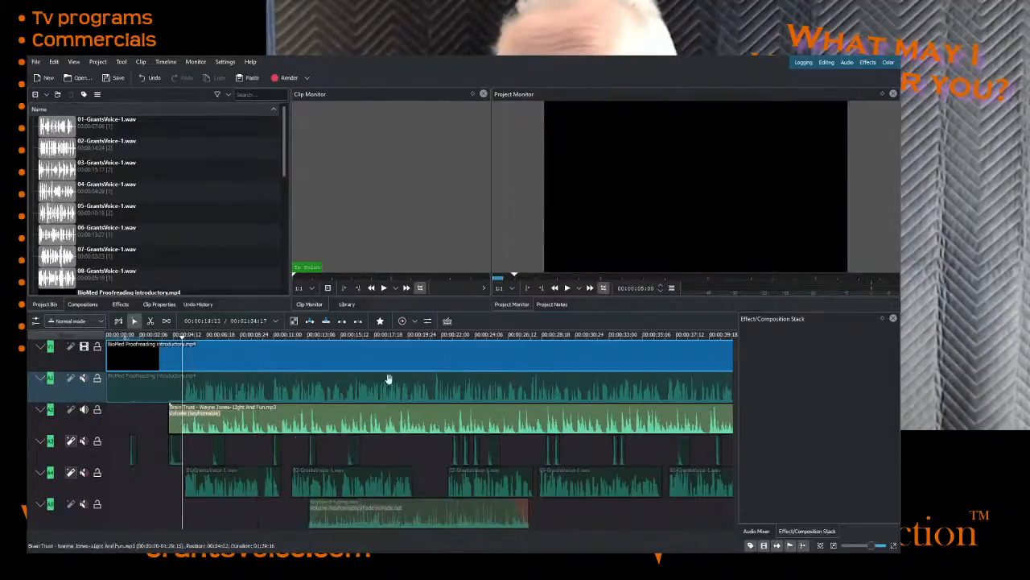
- Preview the new audio mix, then select the Brain Trust music clip to inspect its Volume effect
left_click(568, 287)
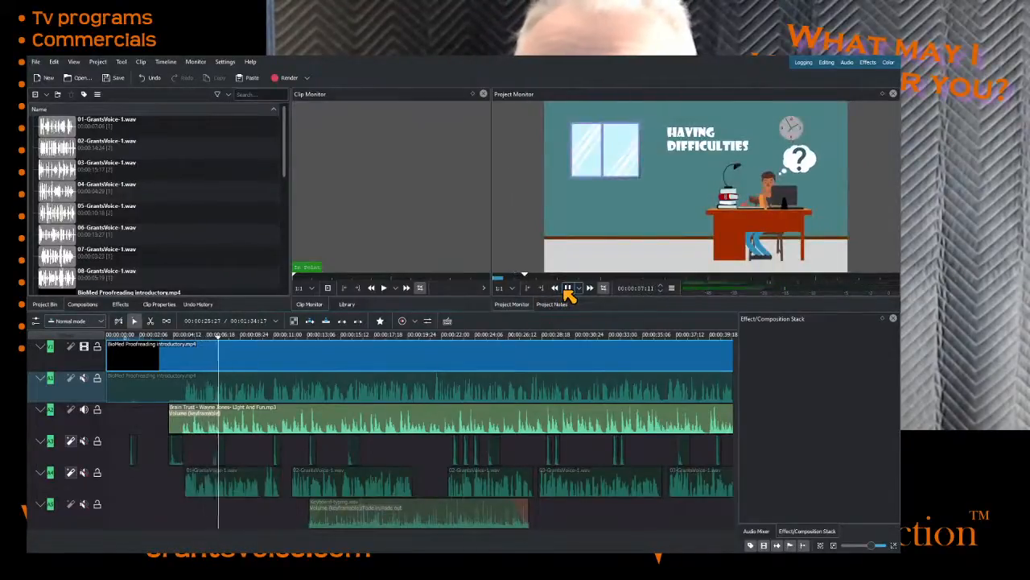
left_click(567, 288)
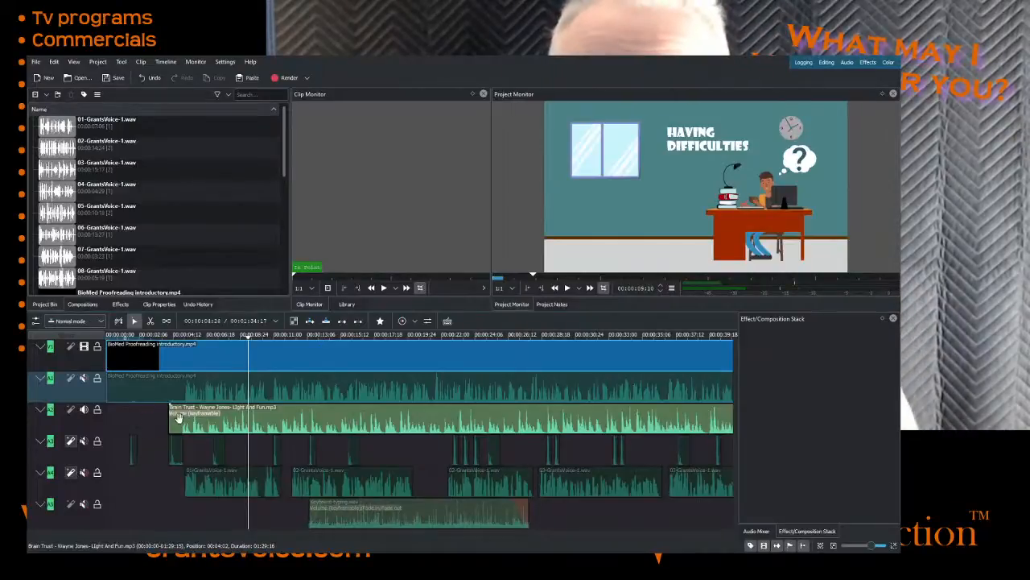
left_click(202, 418)
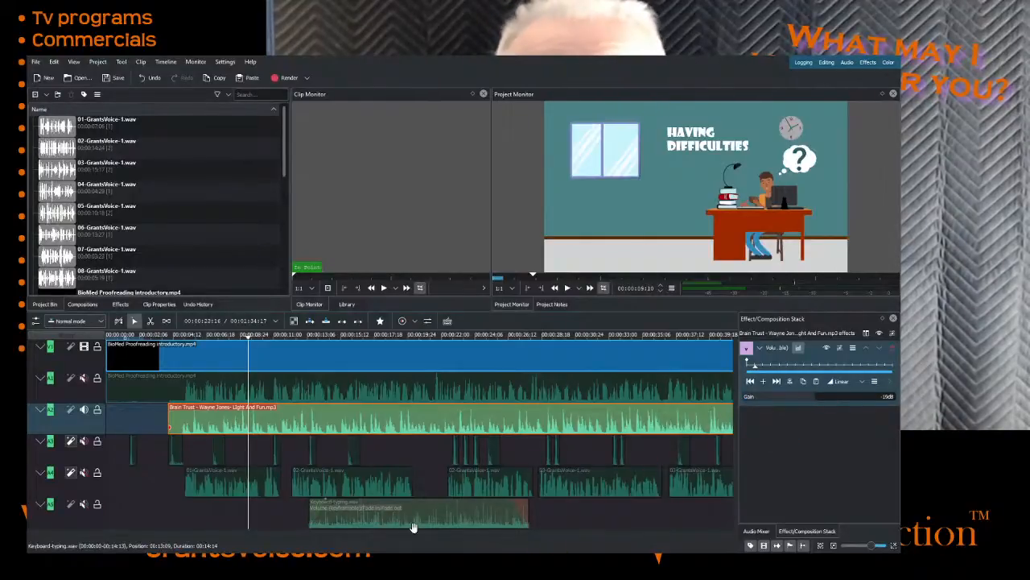
left_click(211, 479)
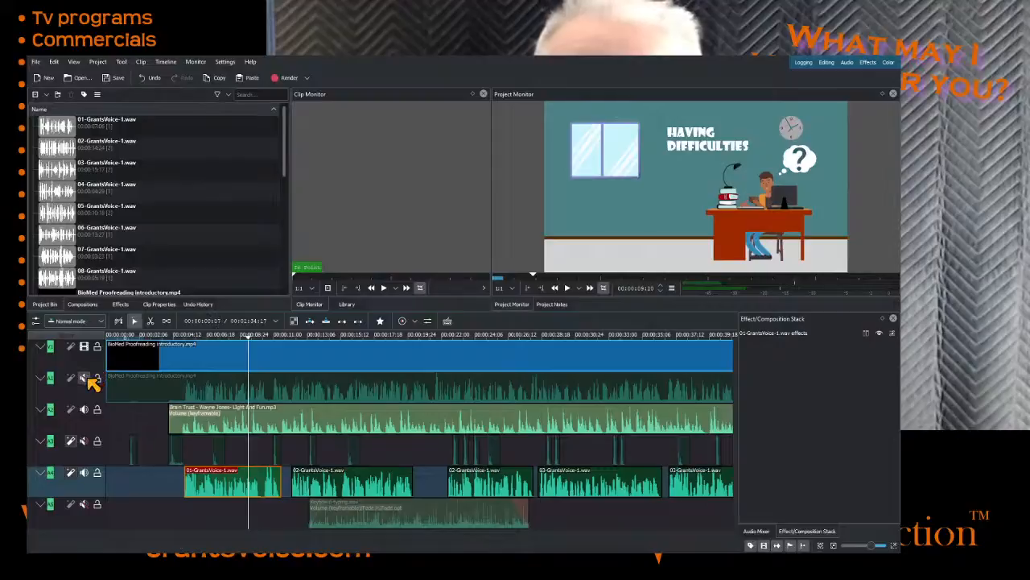
- Mute music track A2 so only the GrantsVoice voiceover clips remain audible
left_click(84, 378)
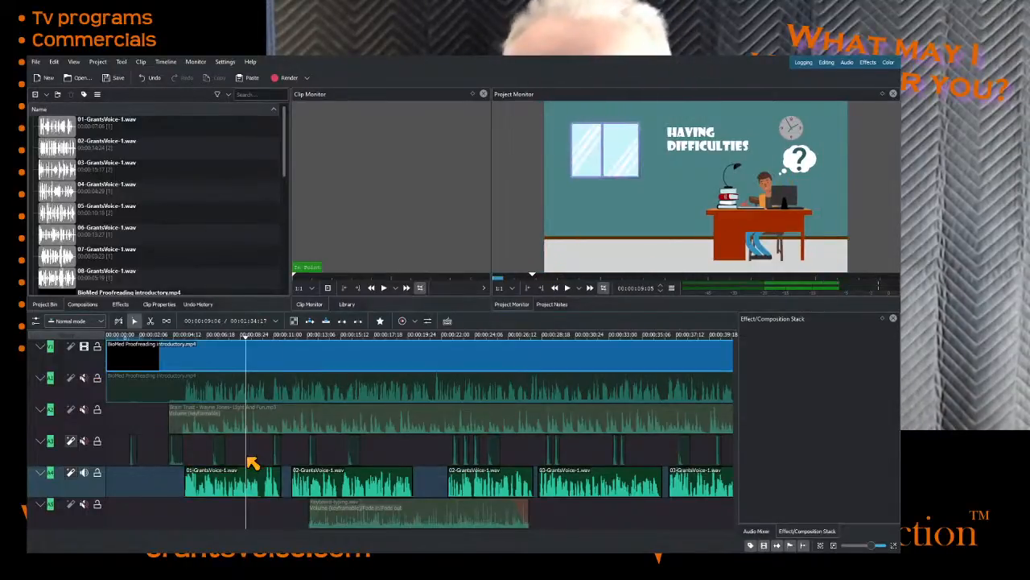
left_click(567, 287)
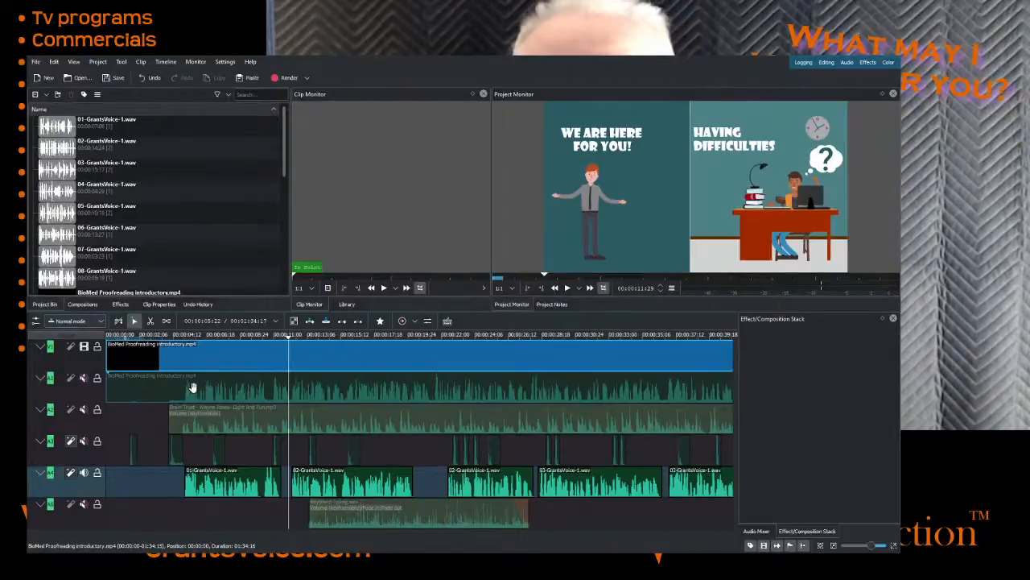
- Scroll the Project Bin down to the sound-effect files
scroll("down", 3)
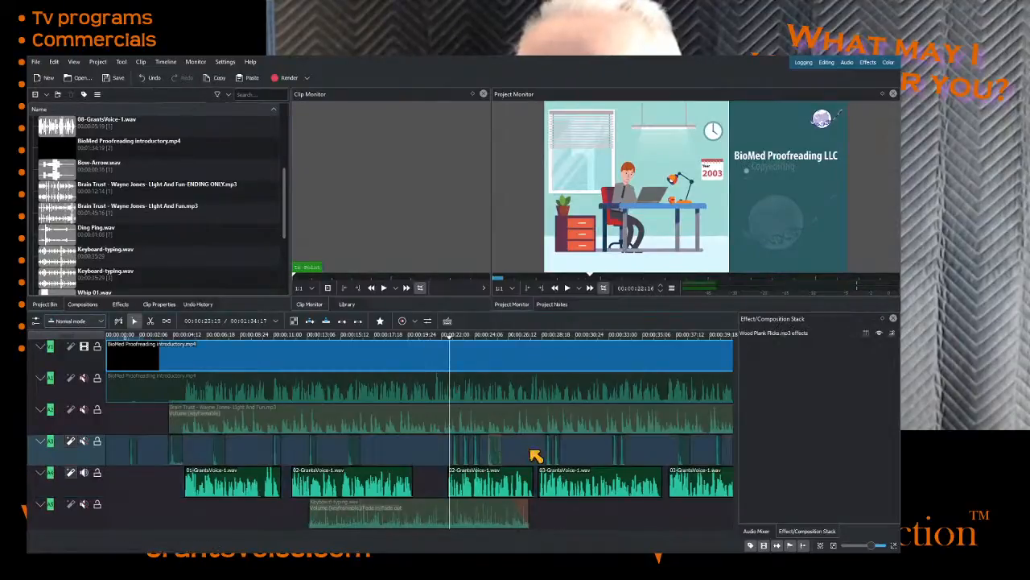
- Move the playhead back earlier and scroll the bin to the whip and wood-plank effects
left_click(573, 334)
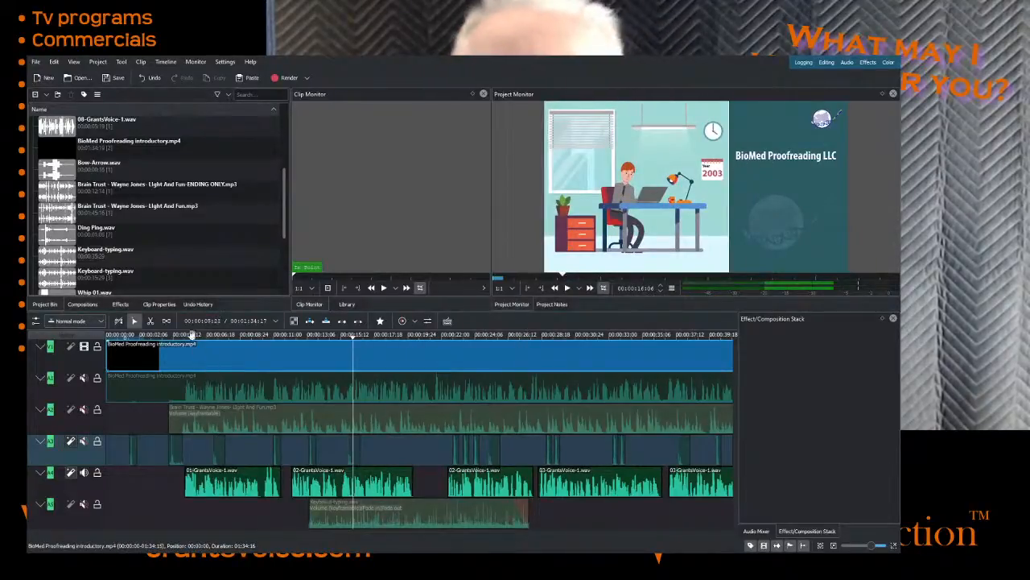
scroll("down", 3)
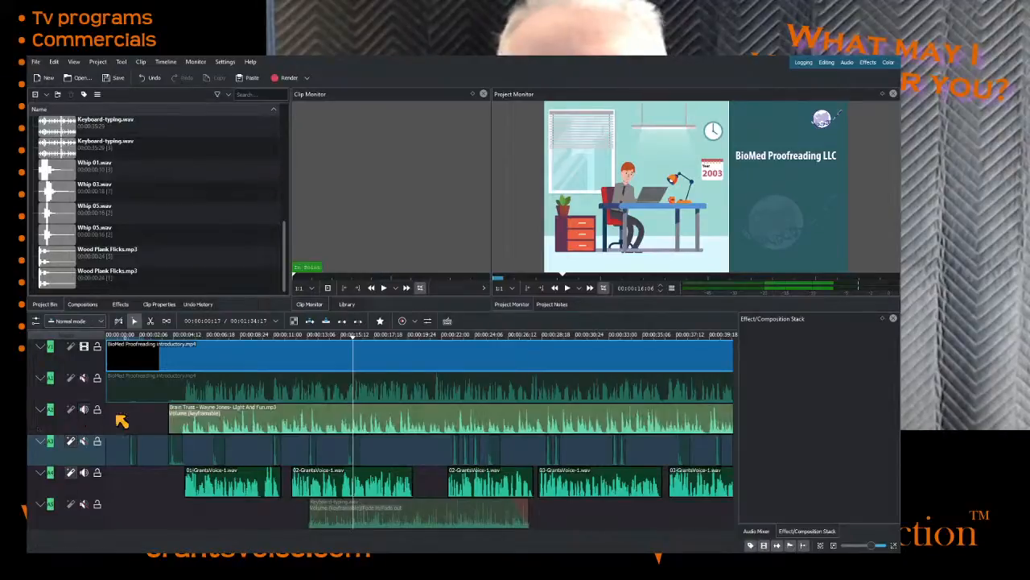
mouse_move(164, 449)
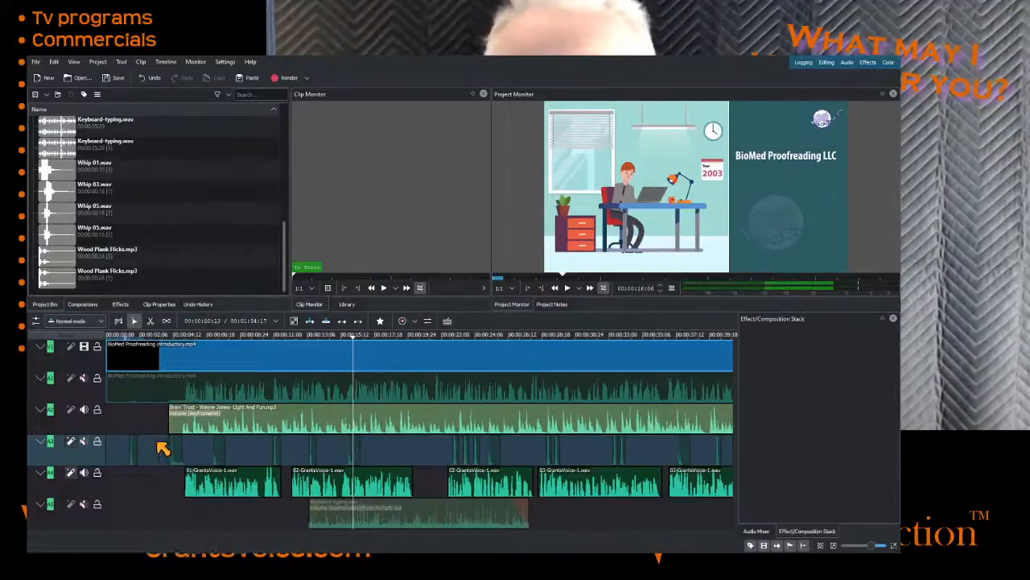